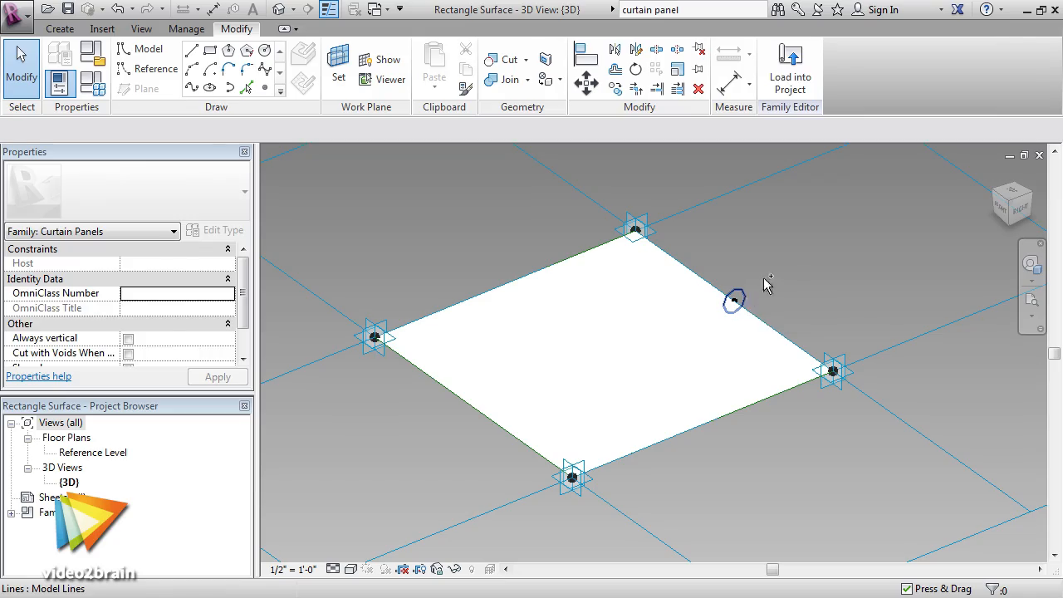
pyautogui.click(693, 249)
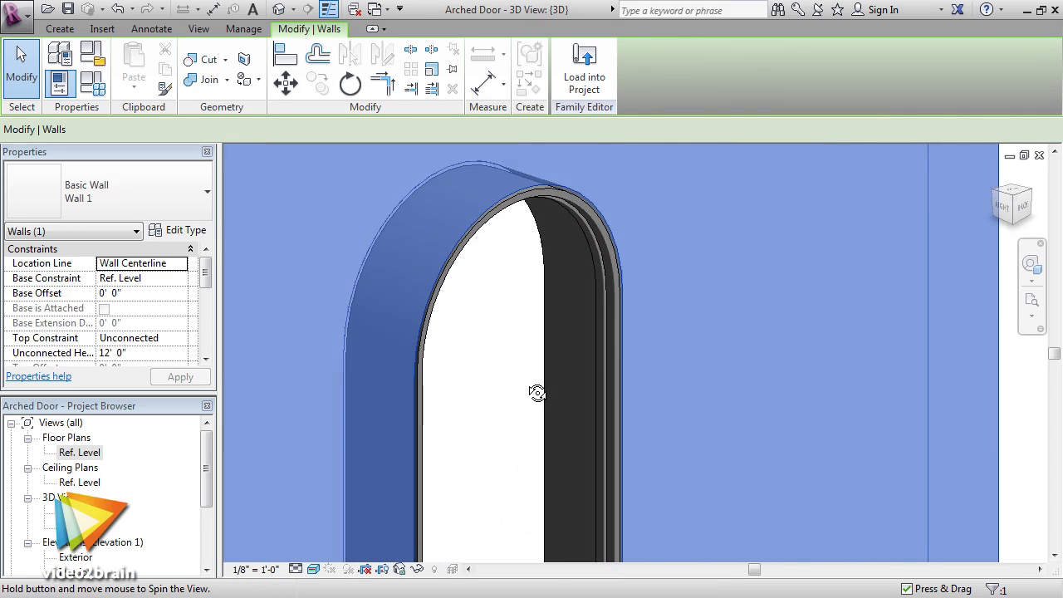
pyautogui.moveTo(538, 393); pyautogui.dragTo(663, 380)
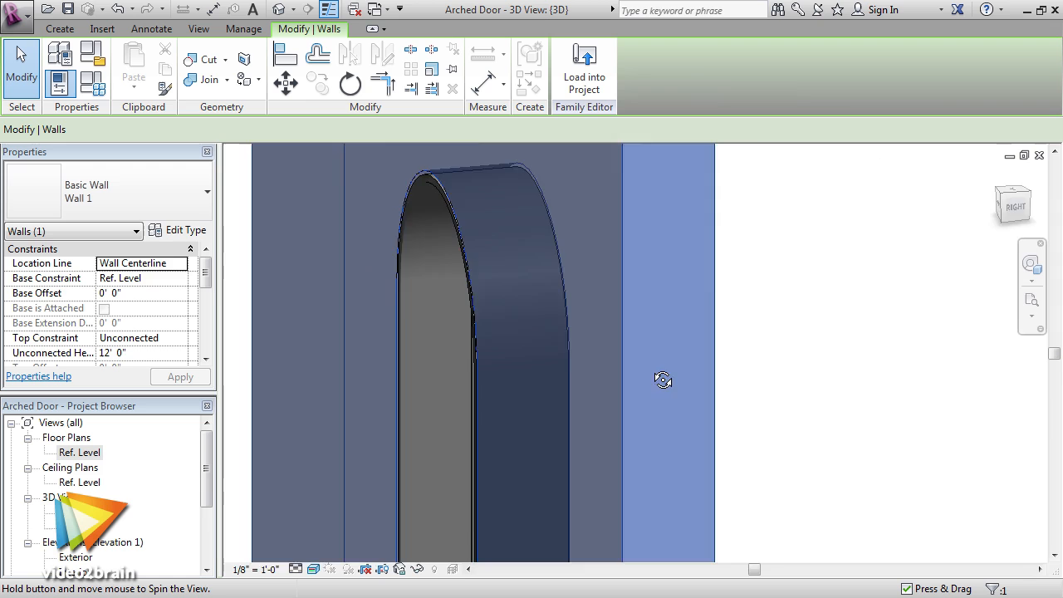
pyautogui.moveTo(662, 380); pyautogui.dragTo(548, 379)
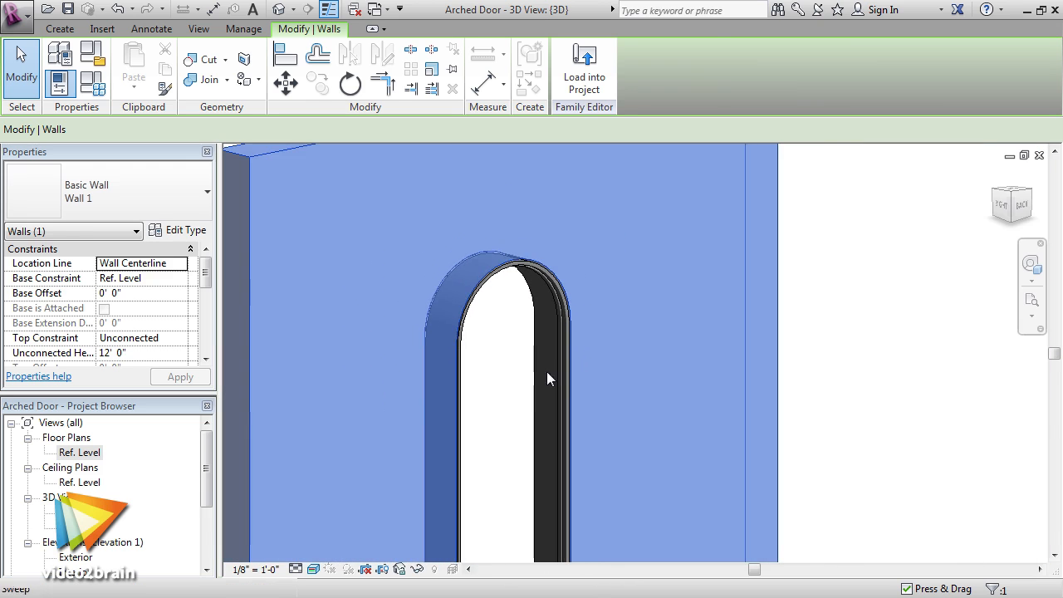